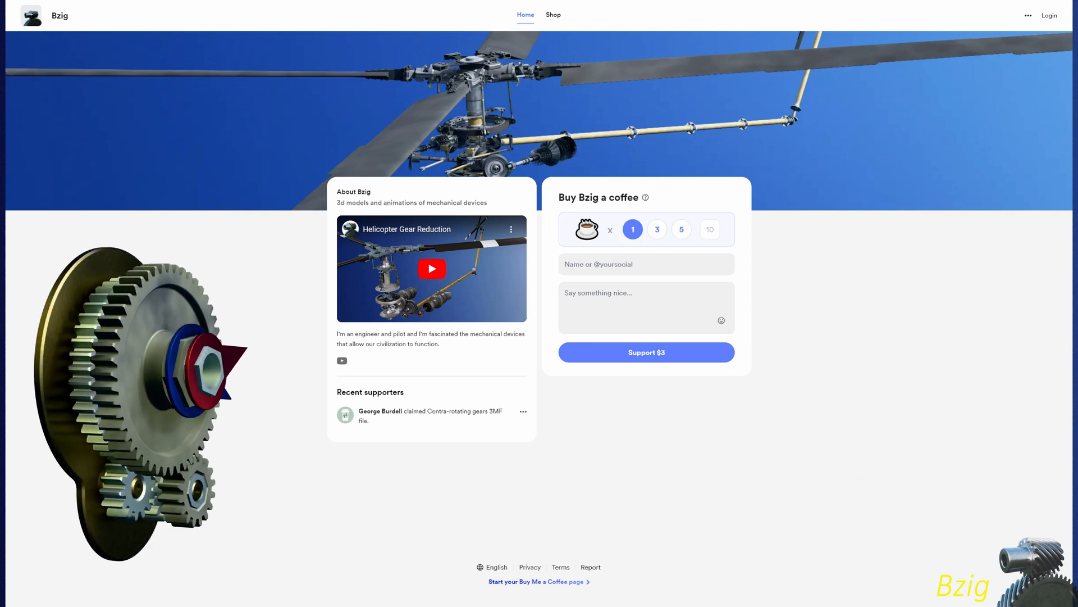
Show Bzig's Shop listing the two free contra-rotating gears files (blend and 3MF)
left_click(552, 15)
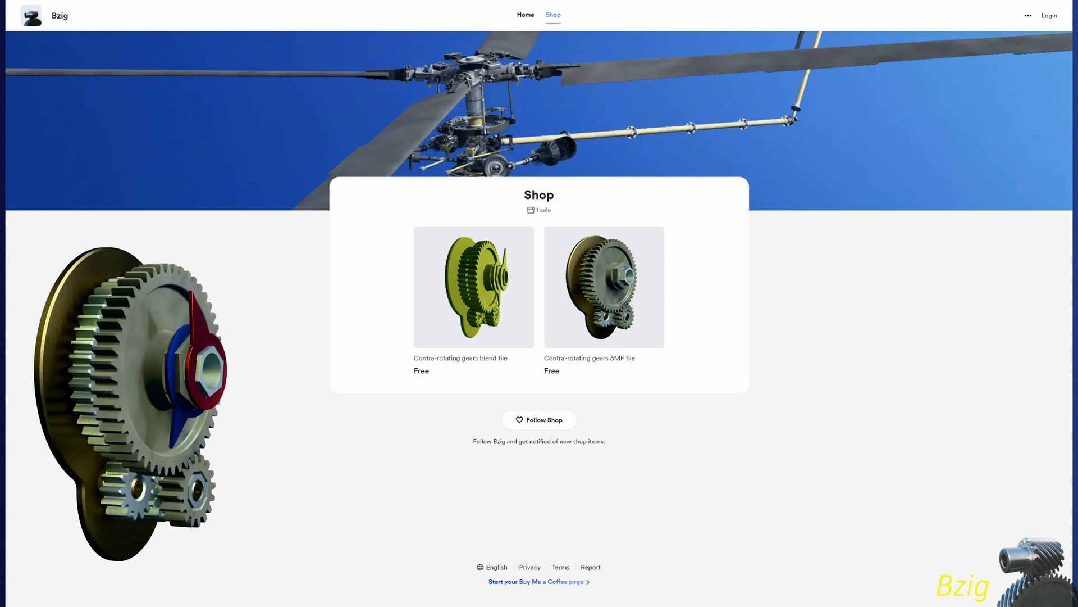
left_click(603, 287)
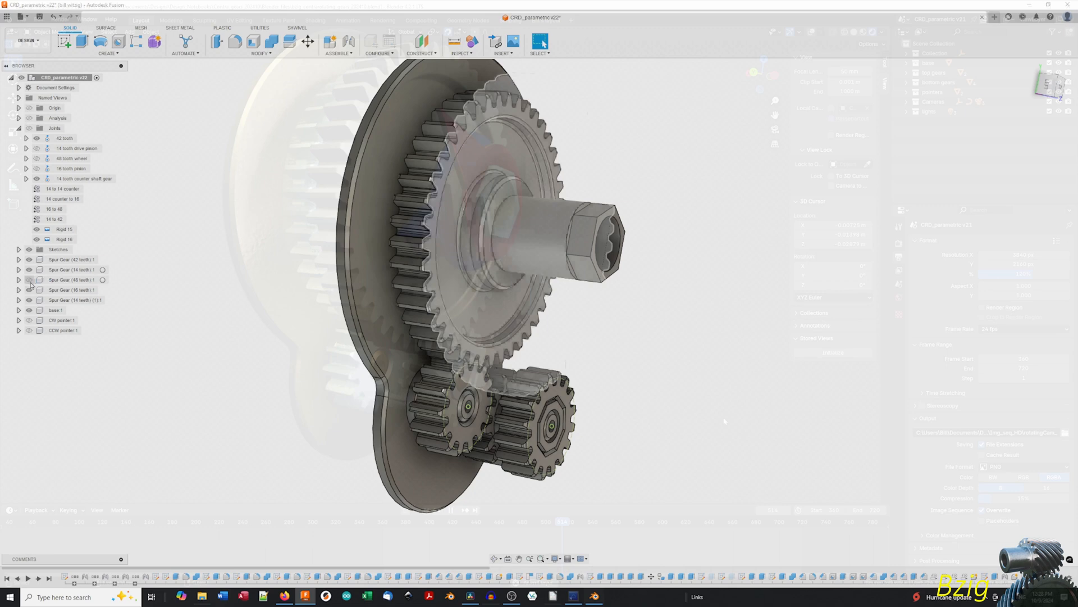
Animate the '14 tooth counter shaft gear' joint from the Browser so the gearbox turns
left_click(85, 179)
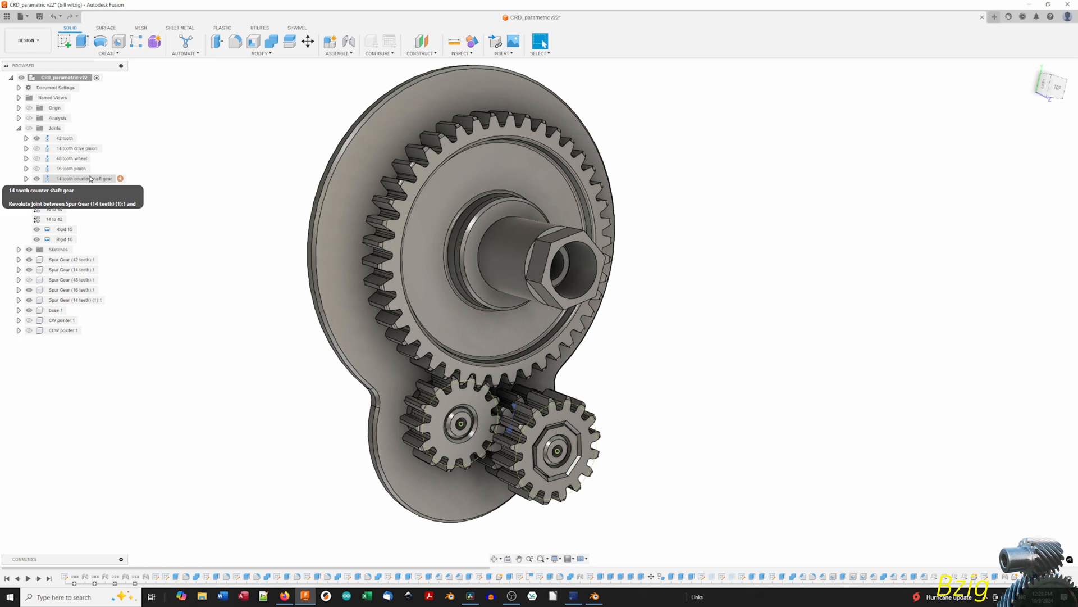
left_click(85, 178)
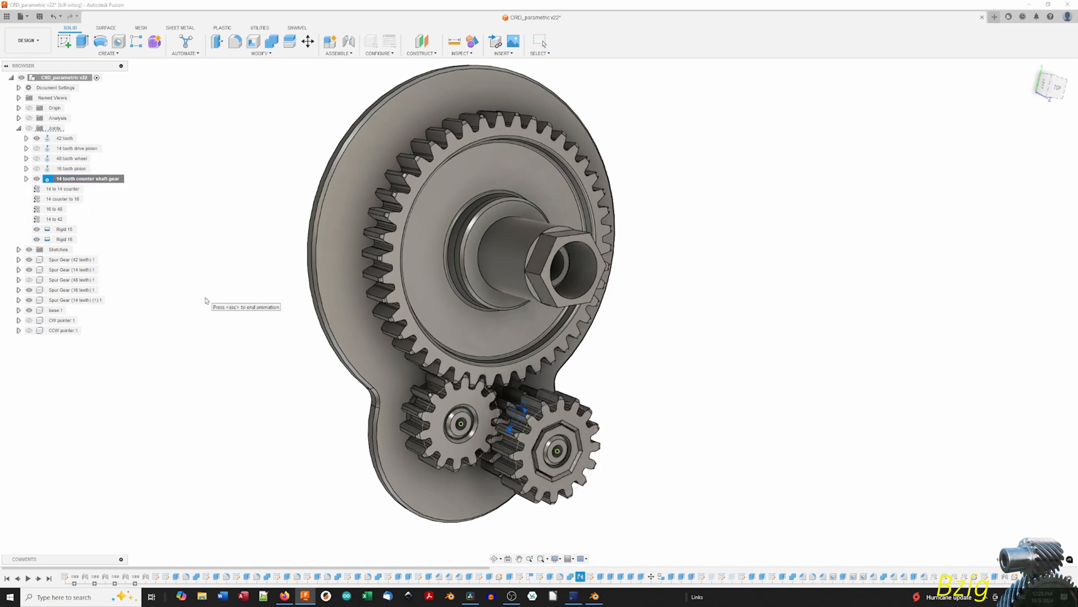
right_click(82, 179)
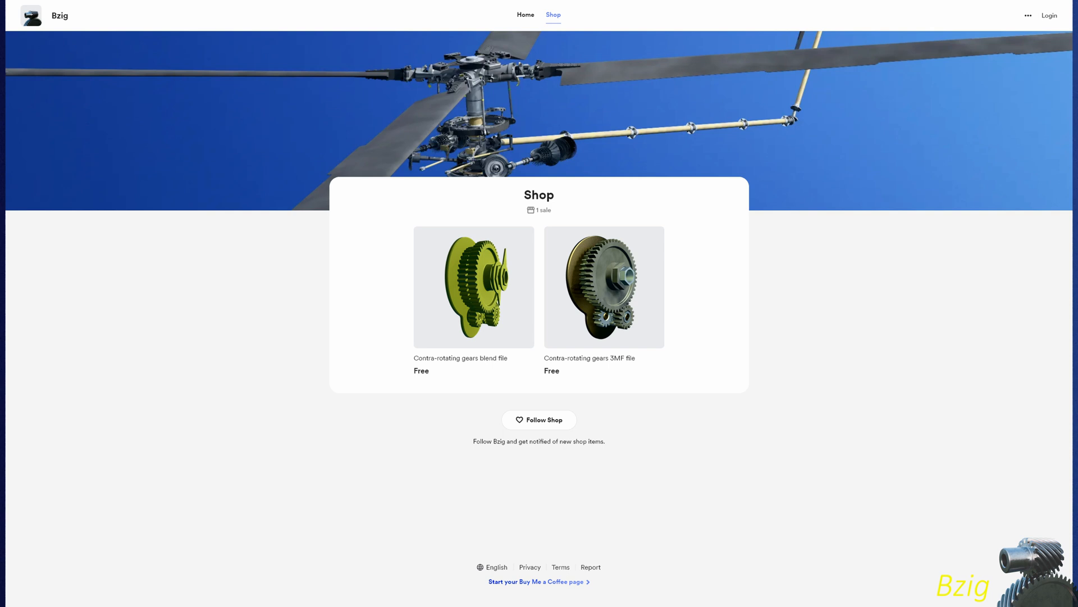
scroll("down", 3)
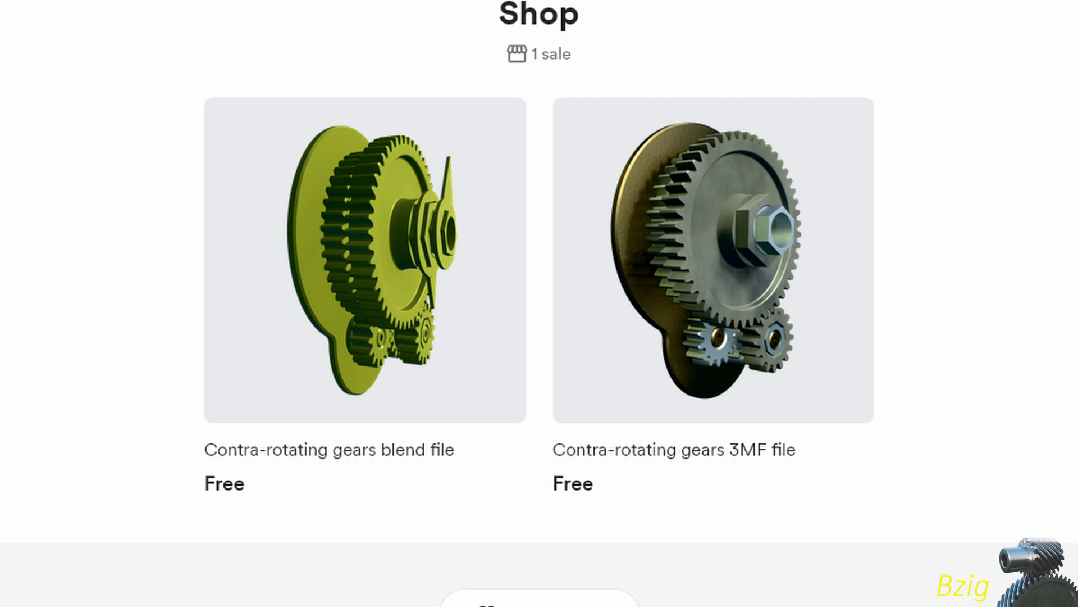
scroll("down", 3)
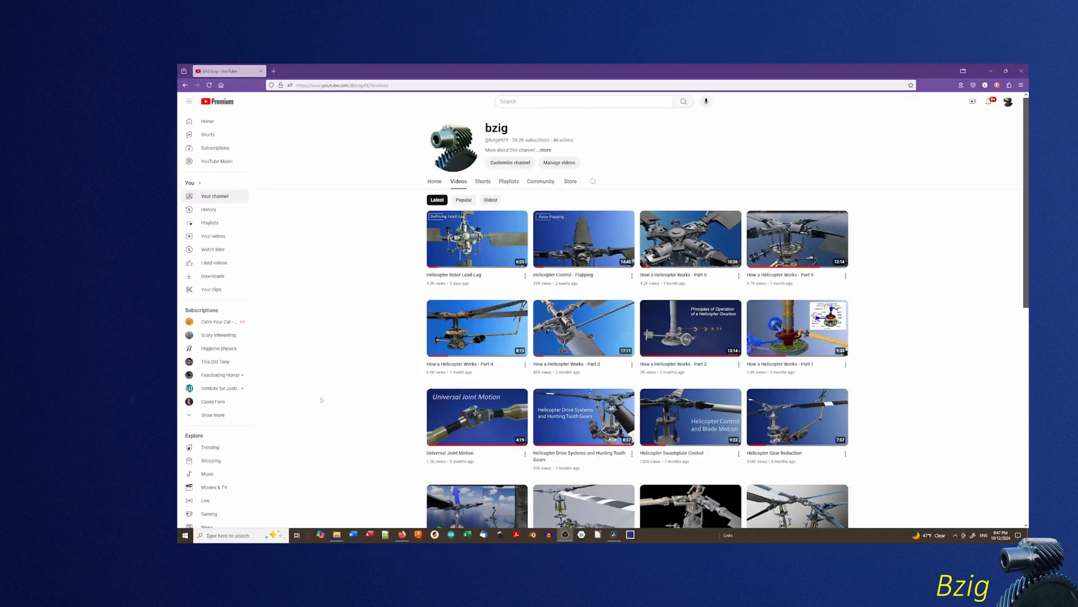
Play Bzig's Contra-Rotating Coaxial Propeller Drive video full screen, showing the helical gear train
scroll("down", 3)
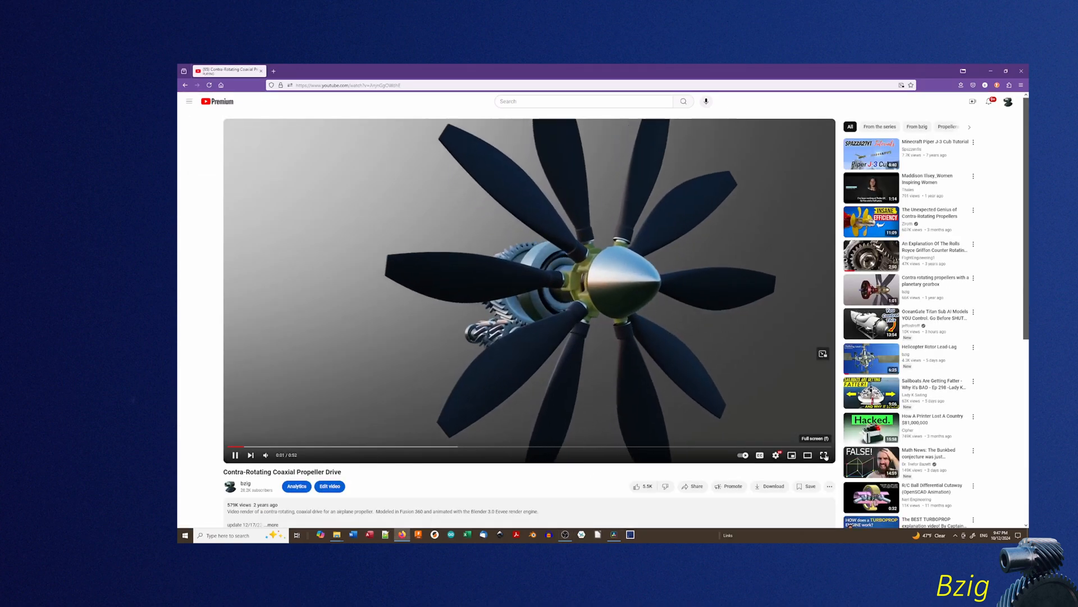
left_click(825, 455)
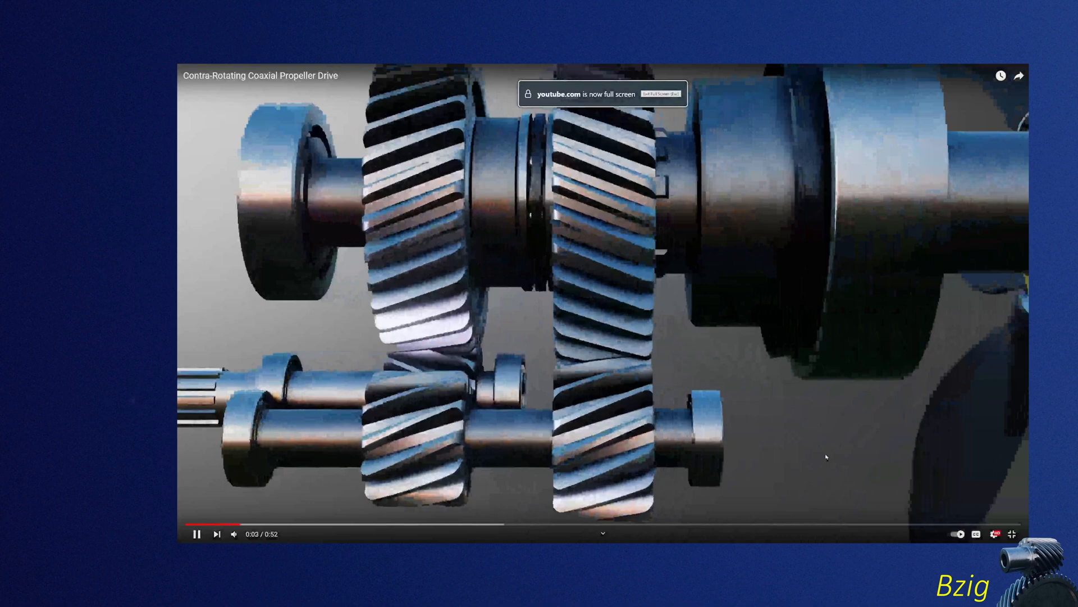